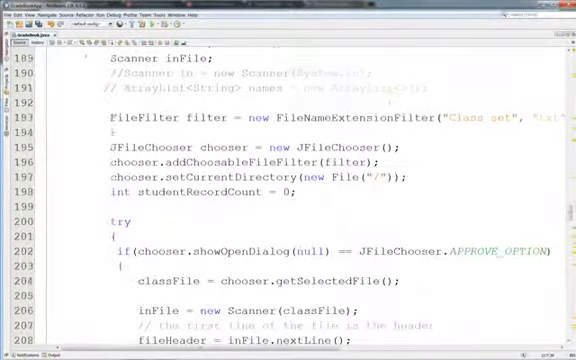
- Create a new class set named 'Quib' at the gradebook menu prompt
scroll(down, 3)
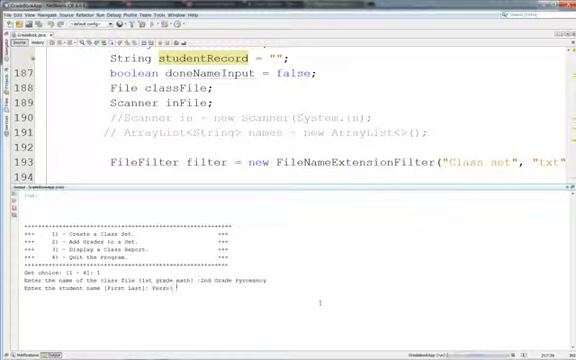
text(Quib)
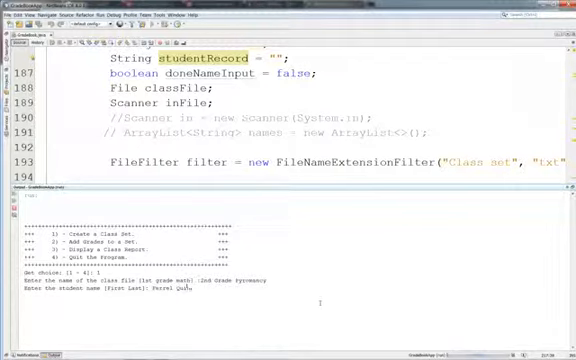
key(enter)
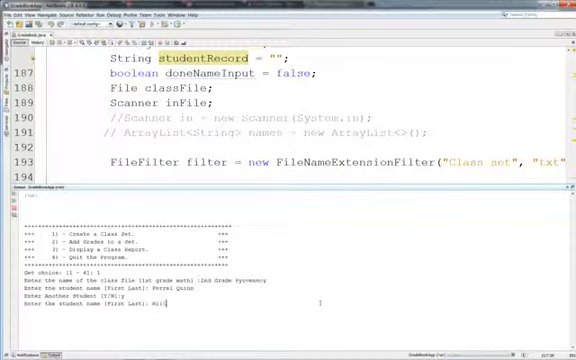
- Enter students 'Billy Bragt' and 'Simps' with their grades and confirm with Y
text(Billy Bragt)
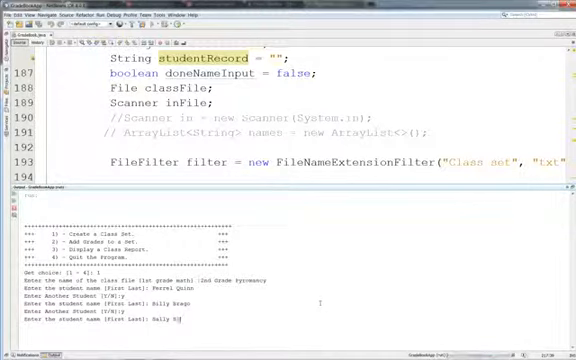
text(Simpson)
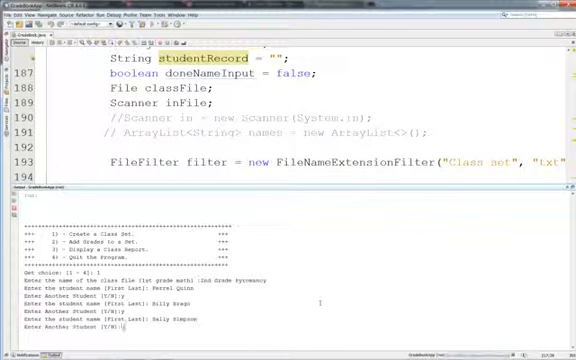
text(Y)
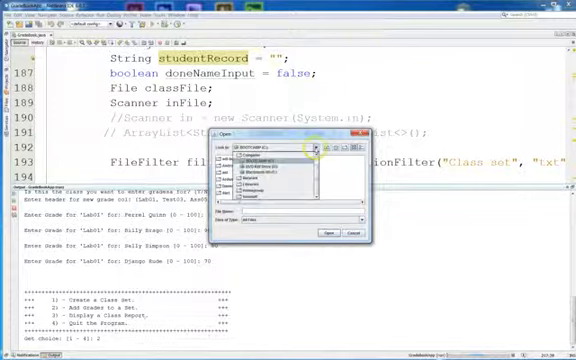
- Select the saved class file in the gradebook's file chooser
click(304, 148)
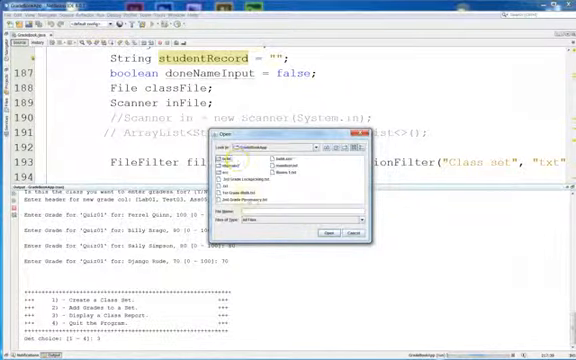
- Choose the class file so the gradebook loads it
click(328, 232)
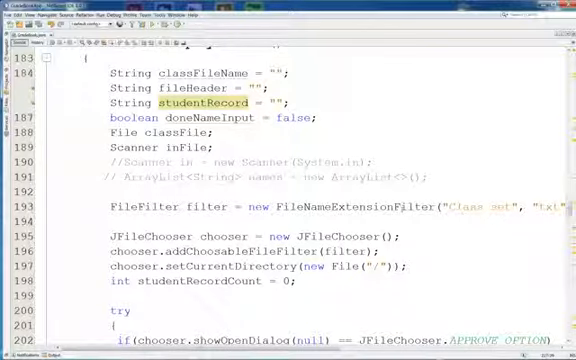
- Scroll the editor to the while loop that reads and prints each student record
scroll(down, 3)
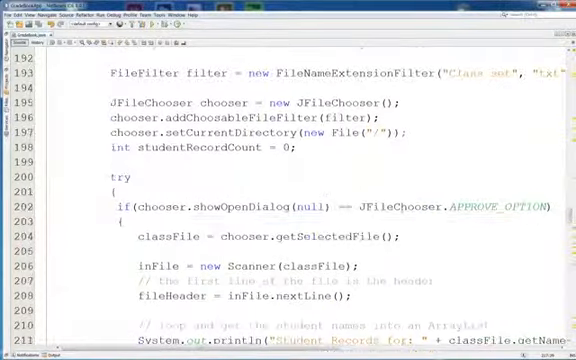
scroll(down, 3)
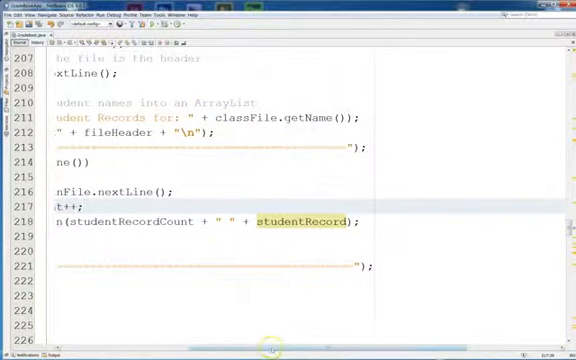
scroll(left, 3)
text(s)
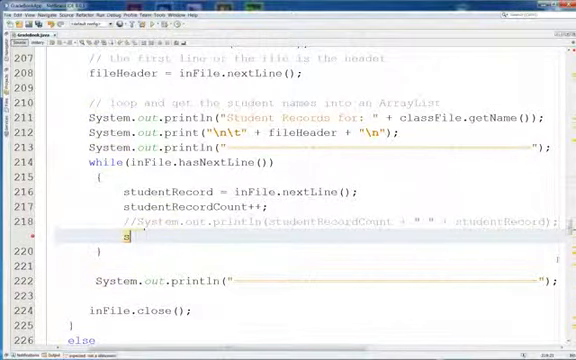
- Add a System.out.println printing formatRecordDisplay(studentRecordCount, studentRecord) in the loop
text(System.out.println(""))
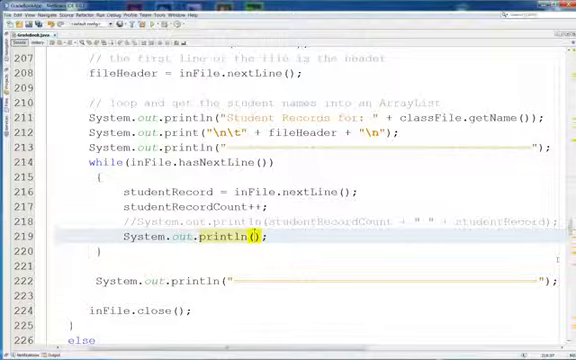
text(studentRecordCount, studentRecord))
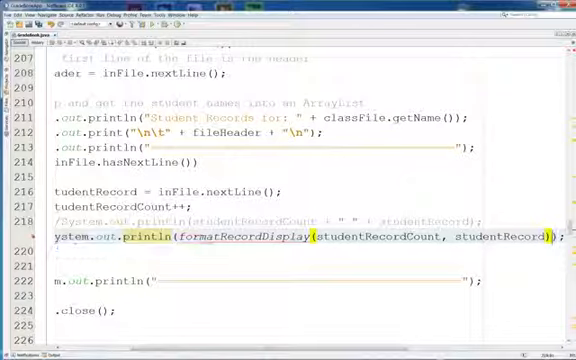
- Scroll to formatRecordDisplay and remove its placeholder UnsupportedOperationException line
scroll(down, 3)
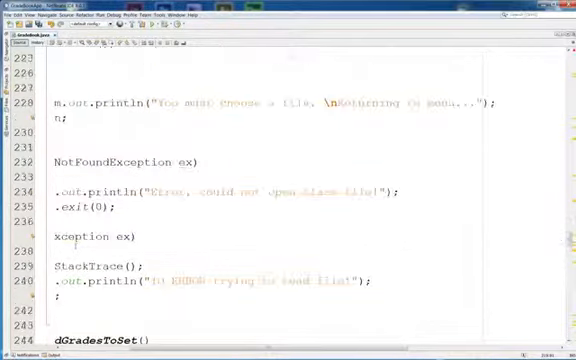
scroll(down, 3)
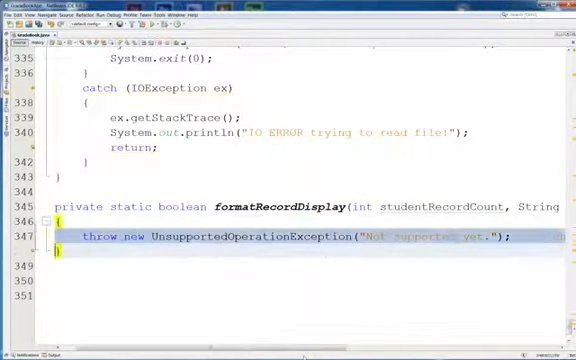
click(300, 232)
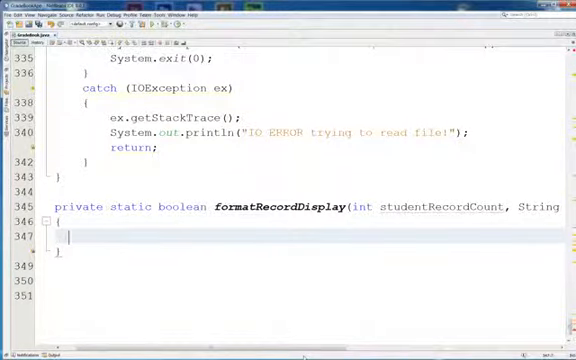
- Write String ret = "" + studentRecordCount + " "; and begin the next String line
text(String ti)
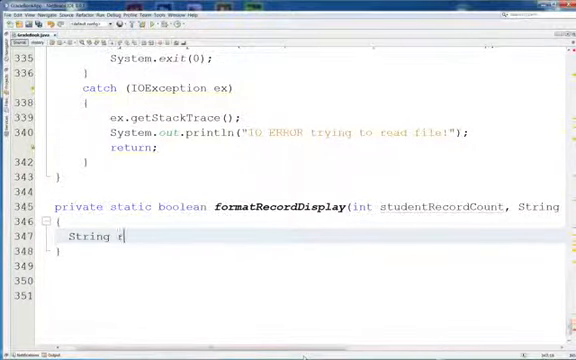
text(et)
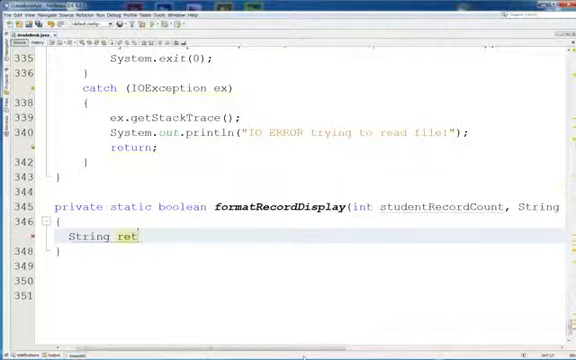
text(= "")
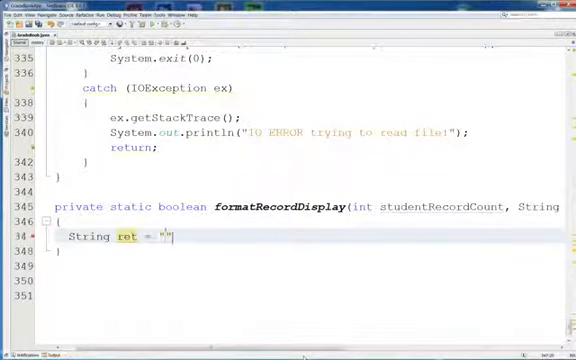
text(;)
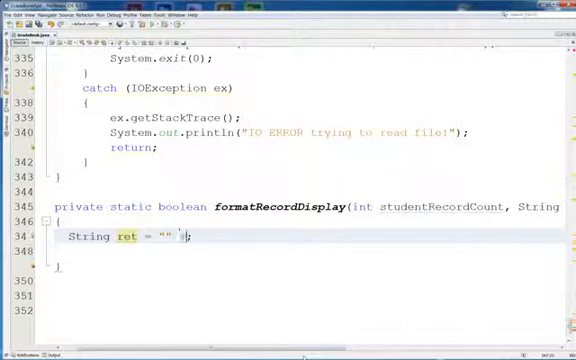
text(+ student)
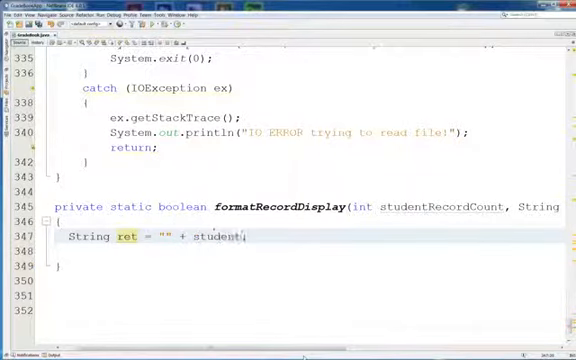
text(Record)
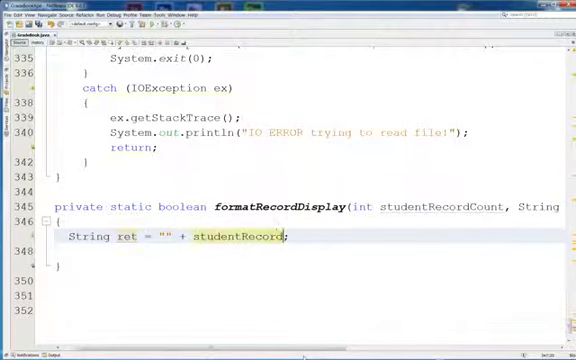
text(Count;)
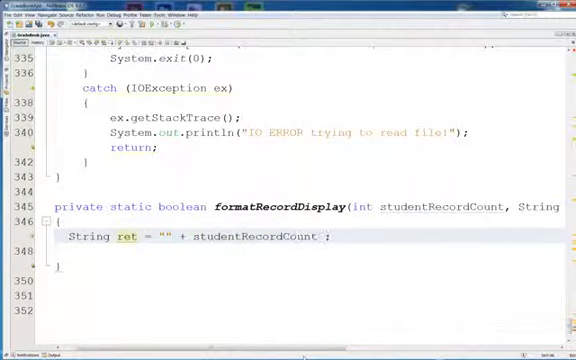
text(+ ")
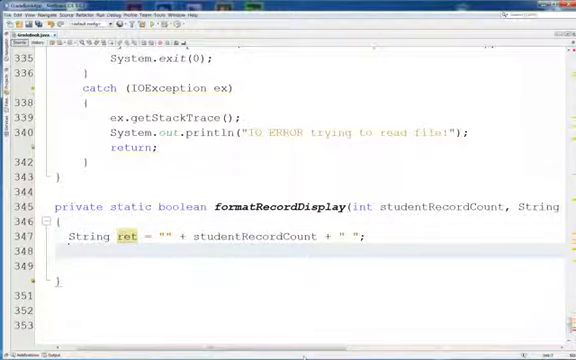
text(String)
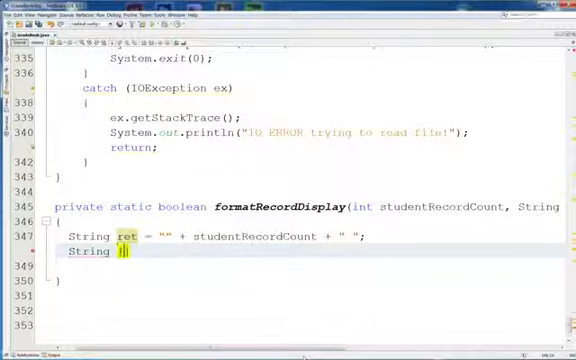
- Declare String[] recordSplit = studentRecord.split(",");
text([])
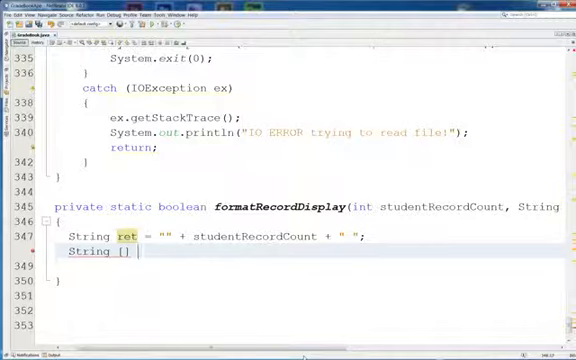
text(records)
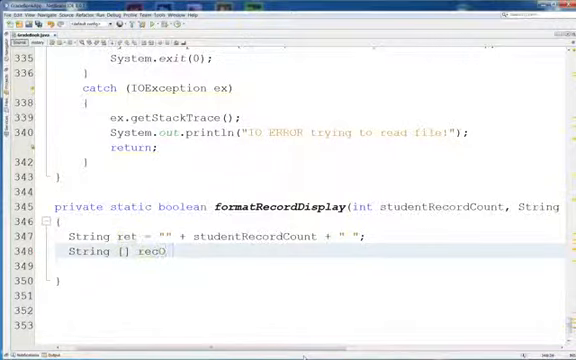
text(r)
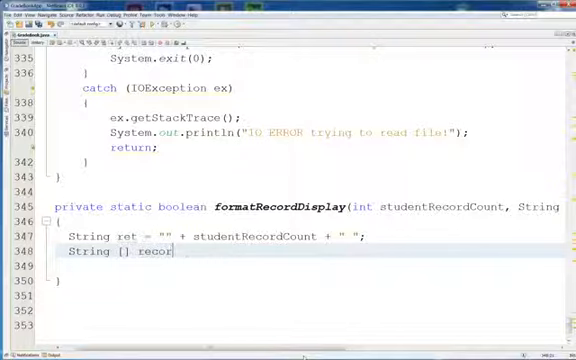
text(Split)
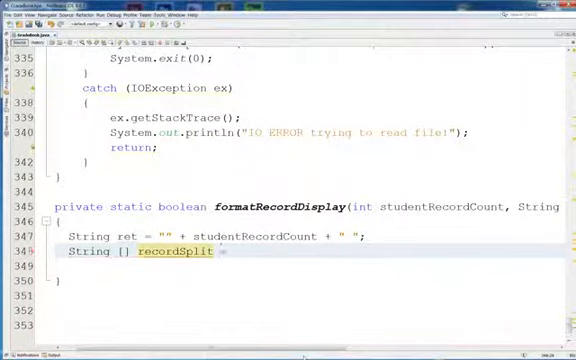
text(=)
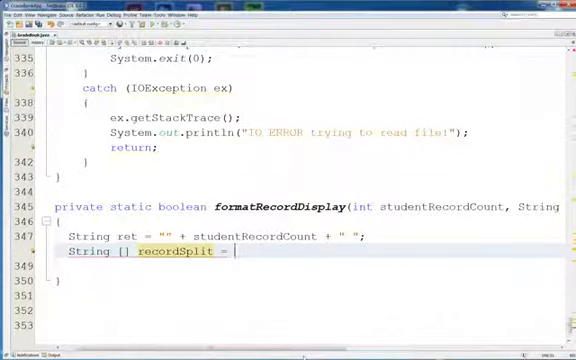
text(stud)
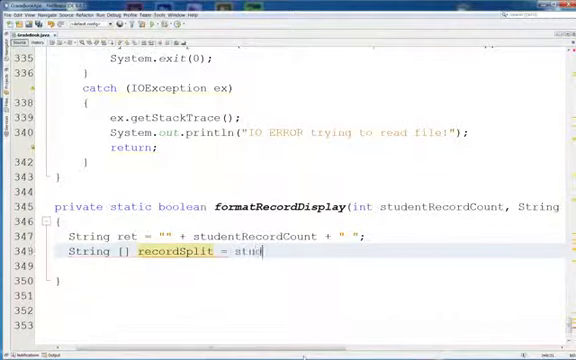
text(dentrecord)
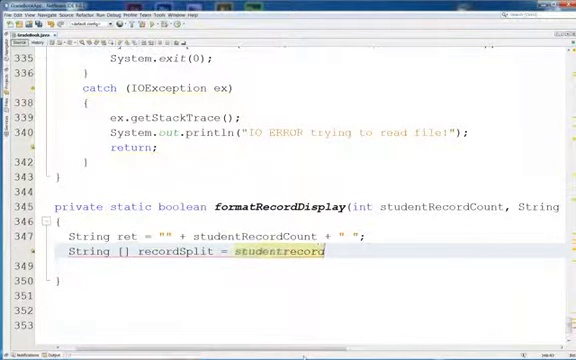
text(.split)
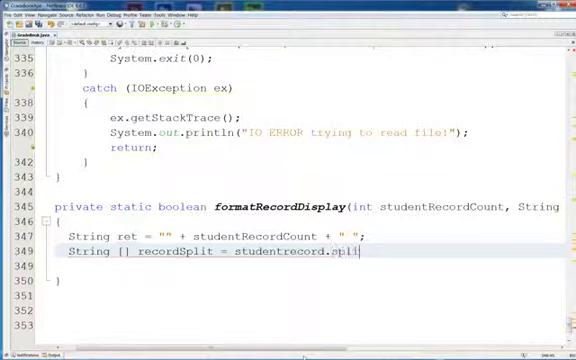
text(())
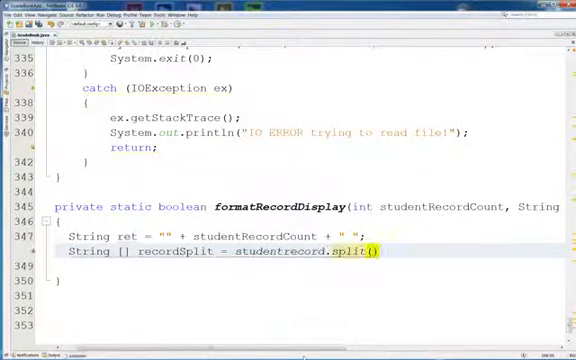
text("")
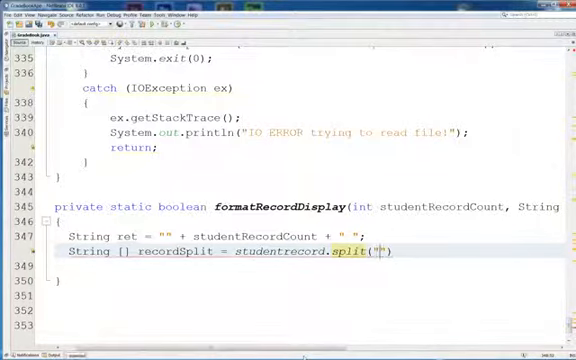
text(,)
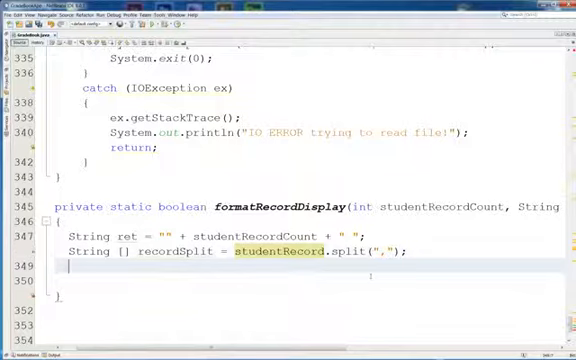
- Add a // comment with sample record 'Tom. H, 100,'
text(//)
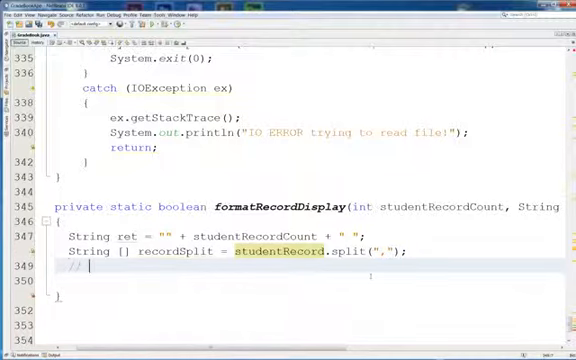
text(Tom. H)
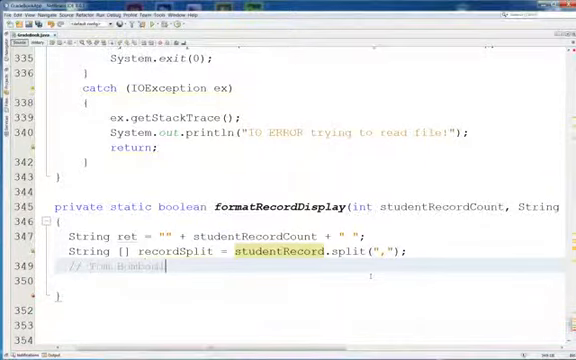
text(, 98)
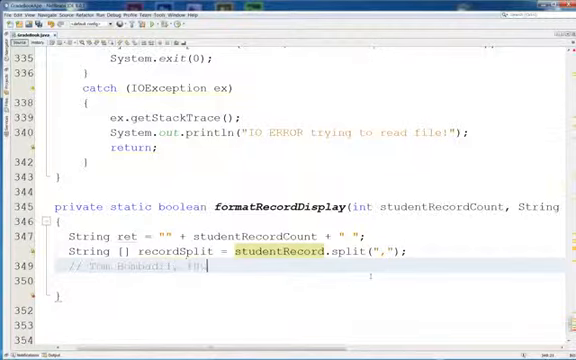
text(100, 90)
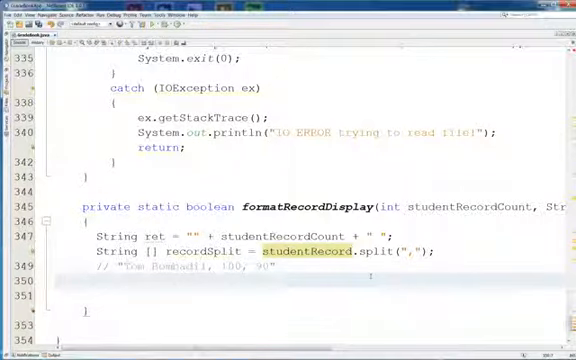
- Declare int sum = 0; below the sample-record comment
text(int)
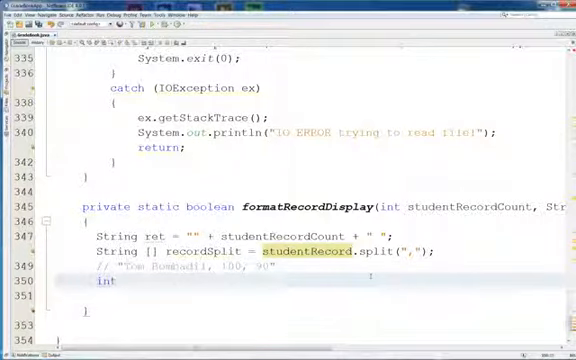
text(sum =)
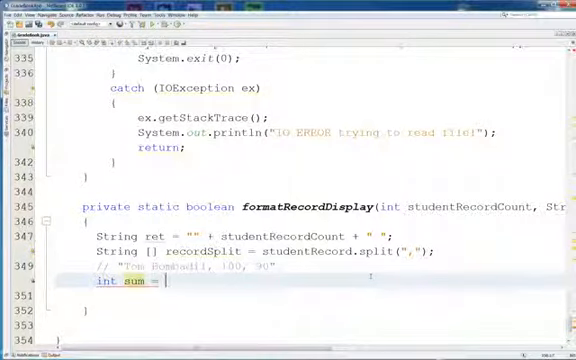
text(0;)
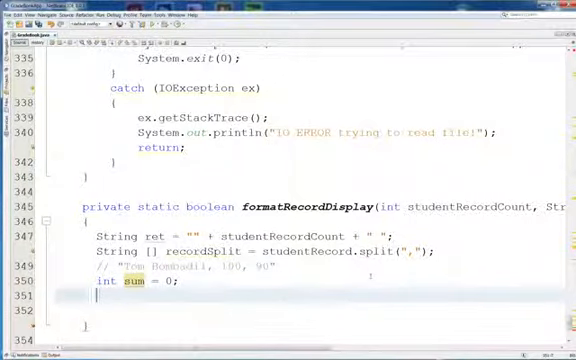
- Write the loop header for(int i=1; i < recordSplit.length; i++) with an empty brace body
text(for(int i=)
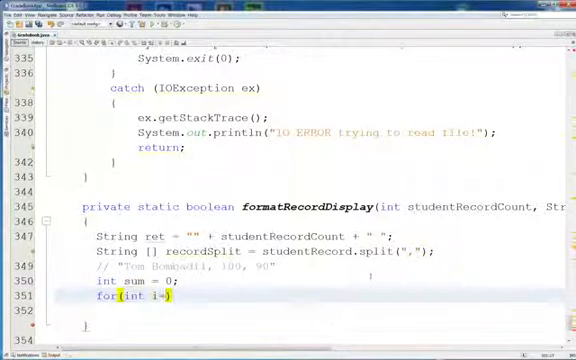
text(1; i <)
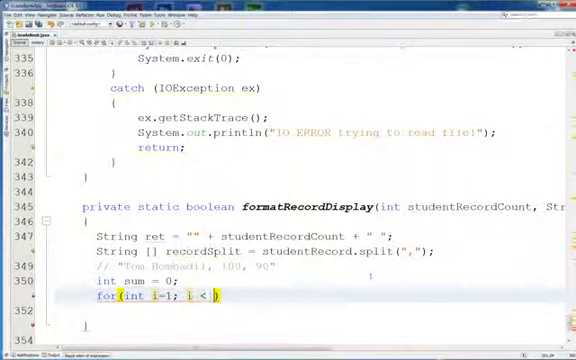
text(recordSplit)
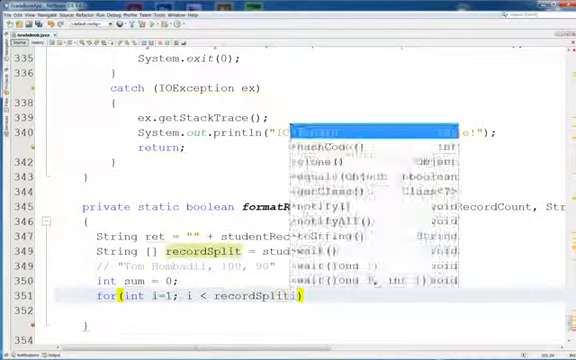
text(.)
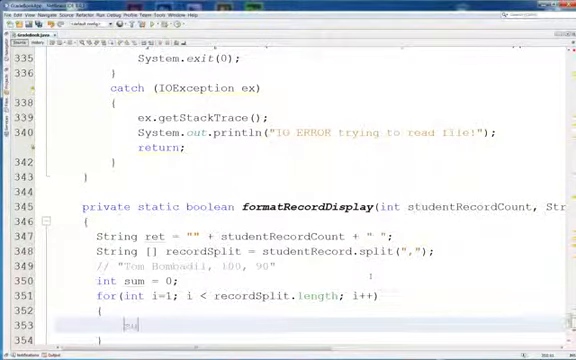
- Write the loop body sum += Integer.parseInt(recordSplit[i]); using code completion
text(sum)
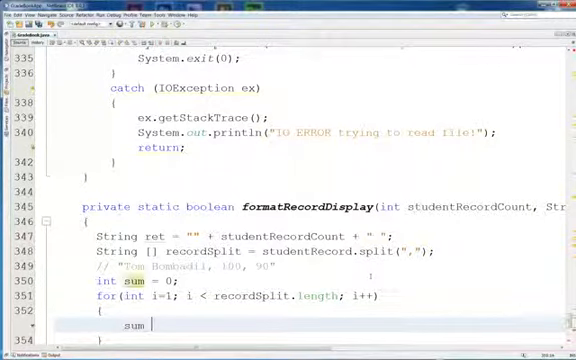
text(+=)
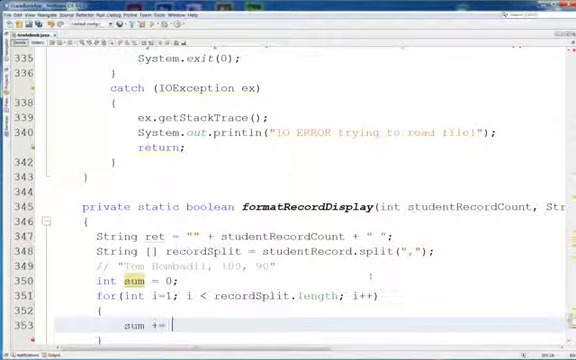
text(recordSplit)
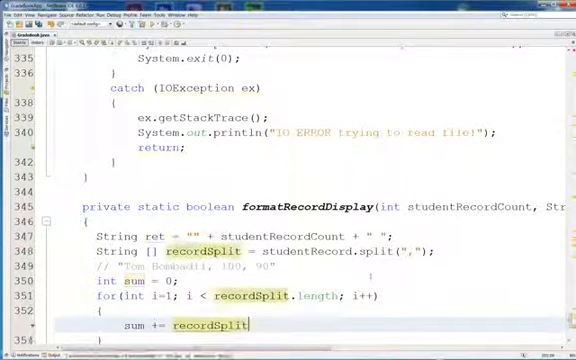
text([i)
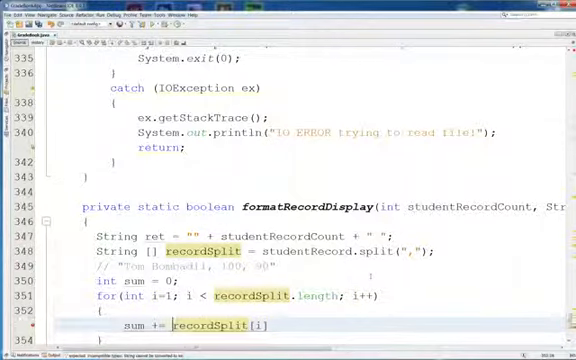
text(Para)
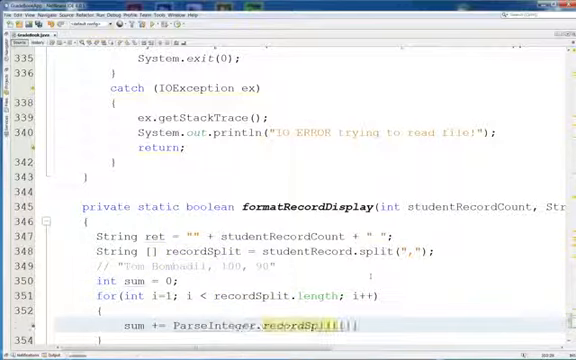
text([i])
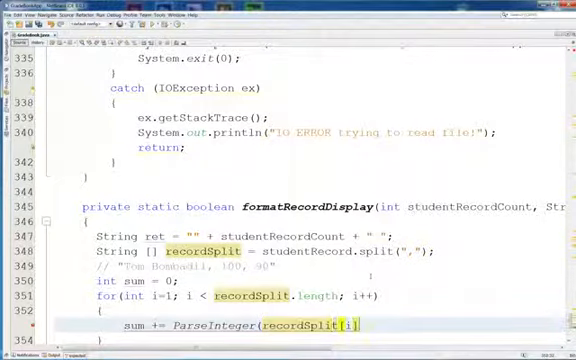
text();)
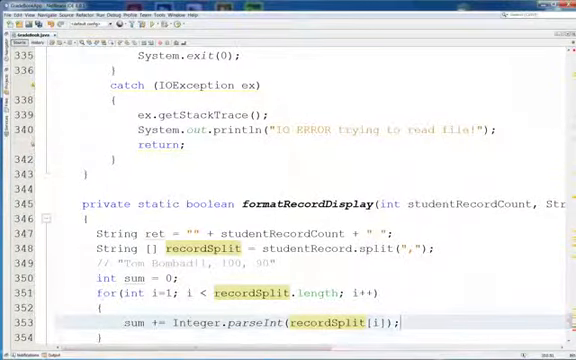
- Write int avg = sum / recordSplit.length - 1 below the loop
scroll(down, 3)
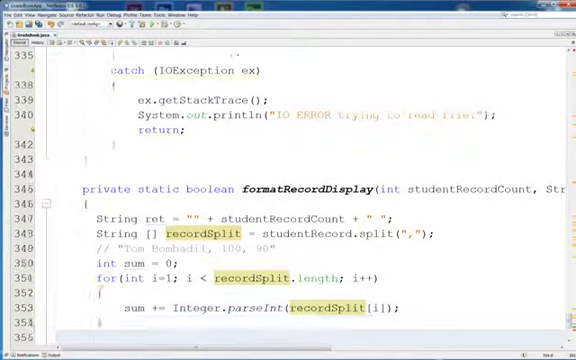
scroll(down, 3)
text(int ave)
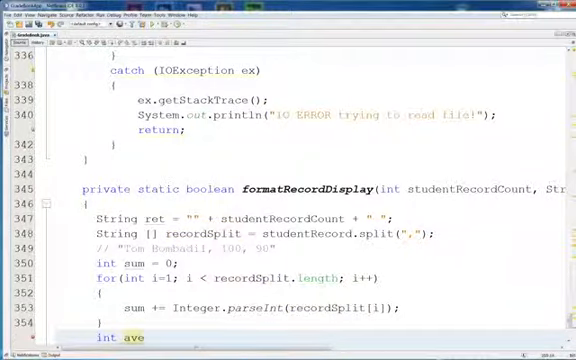
text(= sum)
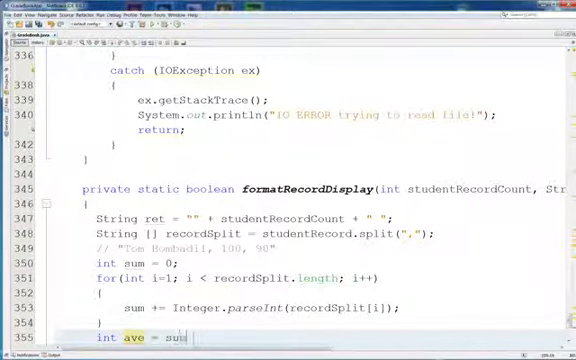
text(/ recorc)
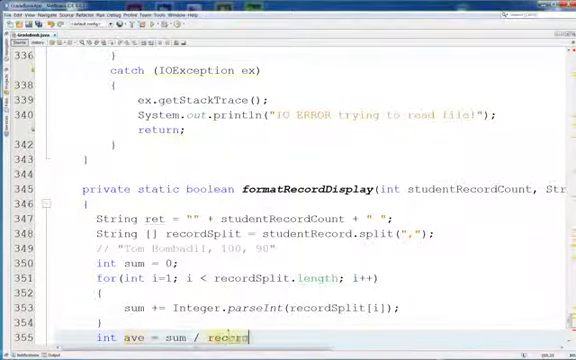
text(dSplit.length)
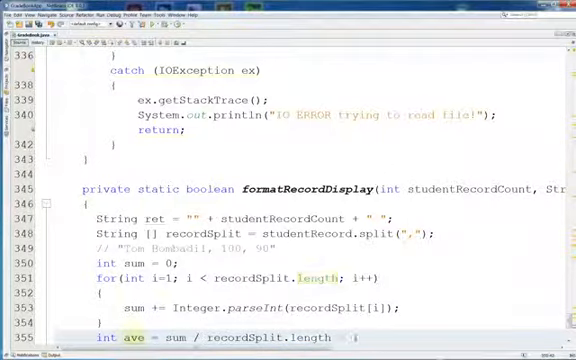
text(- 1)
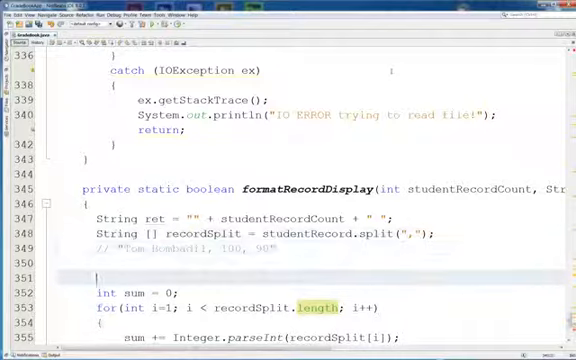
- Write if(recordSplit.length > 1) above the sum declaration
text(if ()
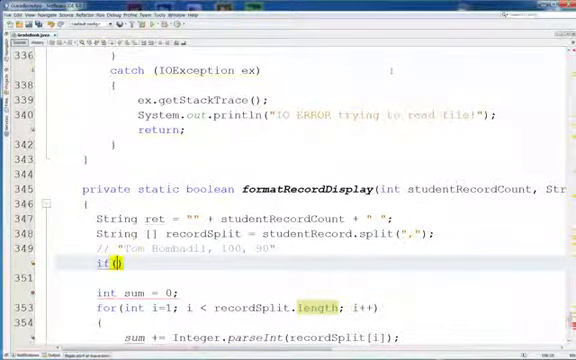
text(recordSplit)
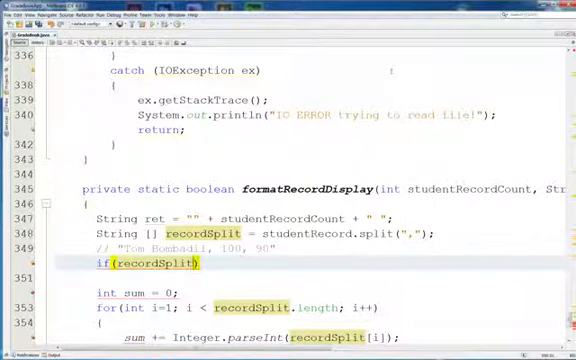
text(.length)
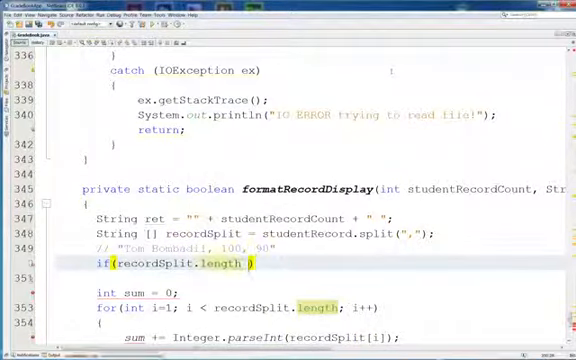
text(> 1)
click(314, 278)
text({)
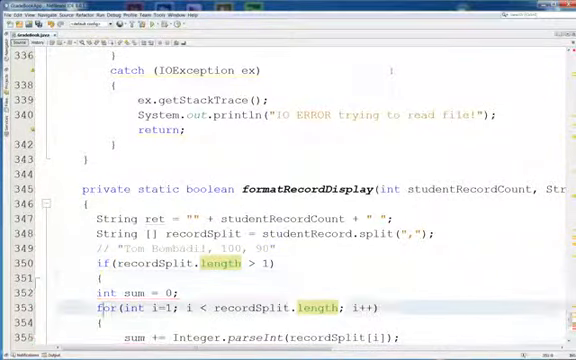
- Wrap the sum, loop and avg lines in the if's braces and add an empty else block
scroll(down, 3)
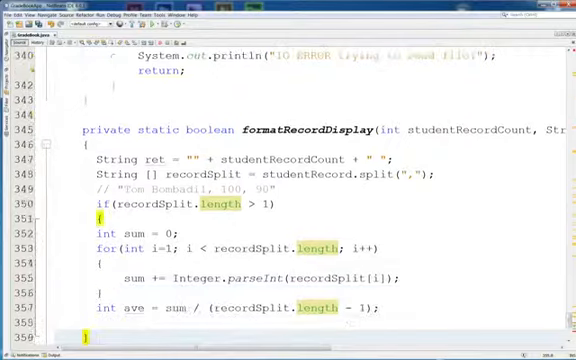
scroll(down, 3)
text(else)
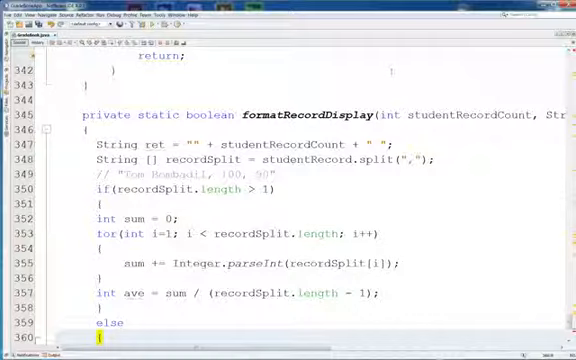
scroll(down, 3)
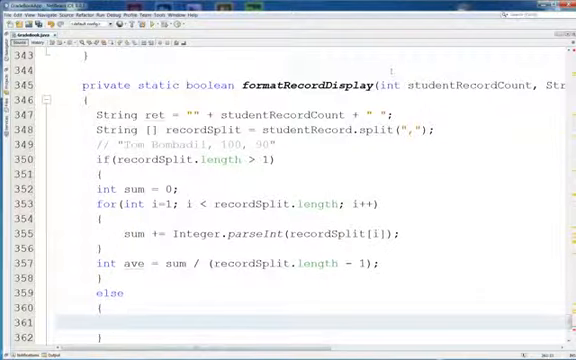
scroll(down, 3)
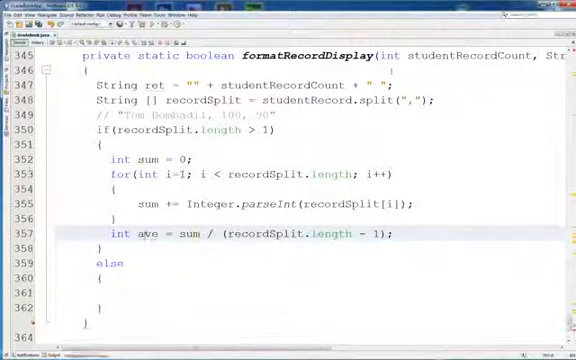
- Change ret's initializer to "" + studentRecordCount + " " + studentRecord
double_click(140, 156)
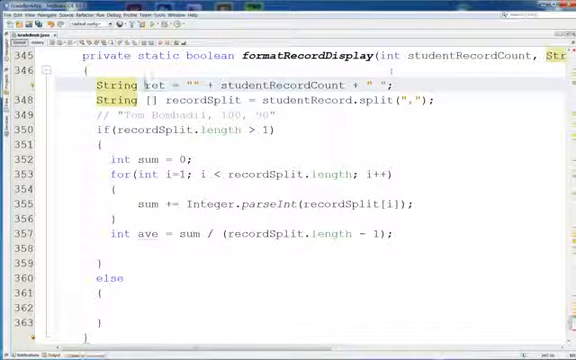
double_click(270, 88)
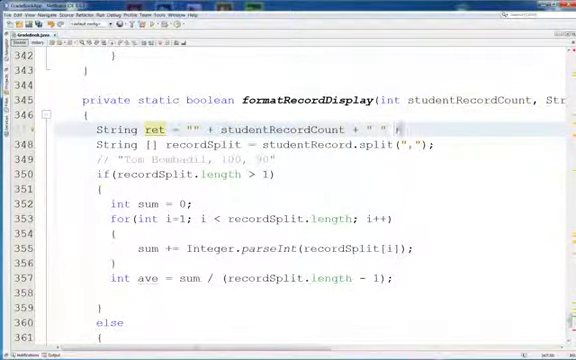
text(+)
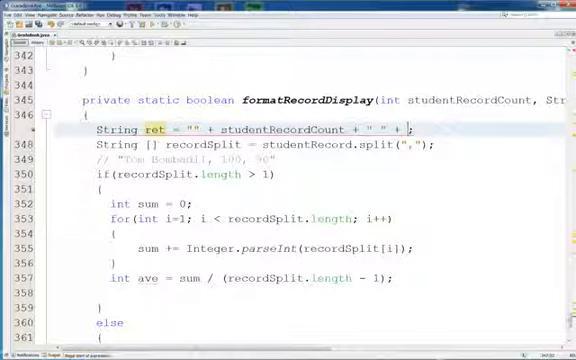
text(a)
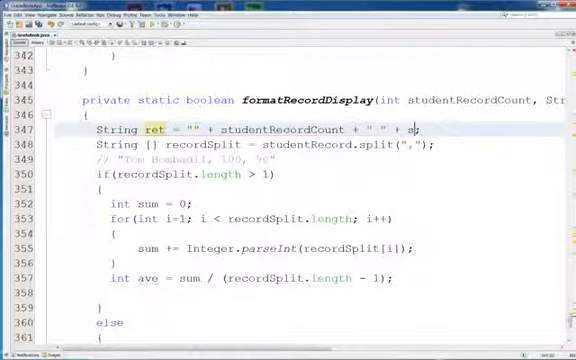
text(tudentRecord;)
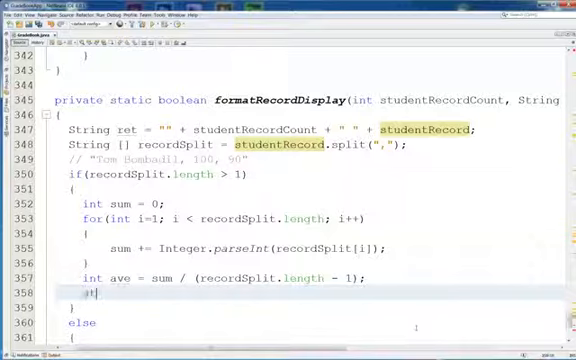
- Write studentRecord += "\t\tAverage Grade: " + ave; after the avg calculation
text(student)
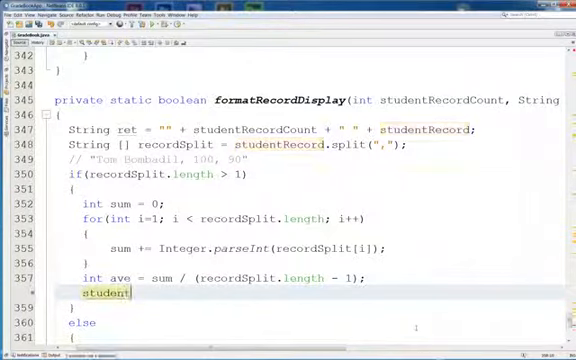
text(Reco)
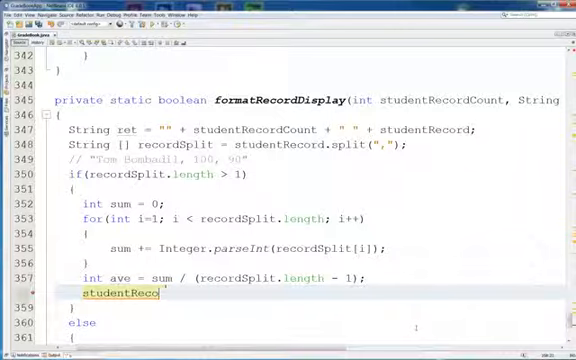
text(rd =)
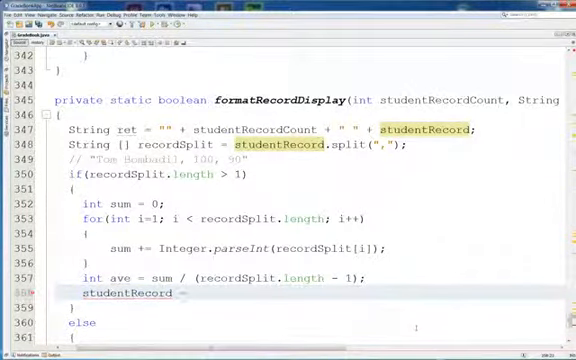
text(+=)
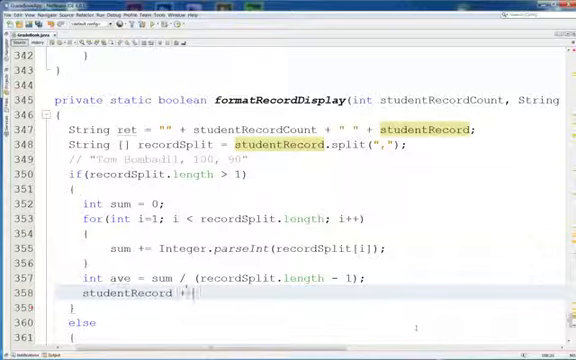
text(=)
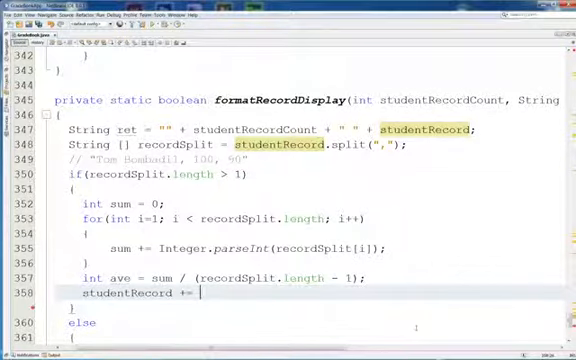
text("")
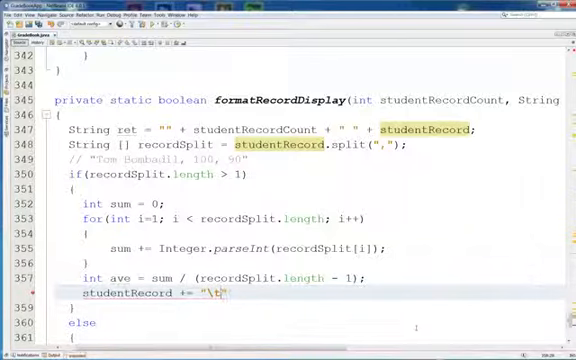
text(av)
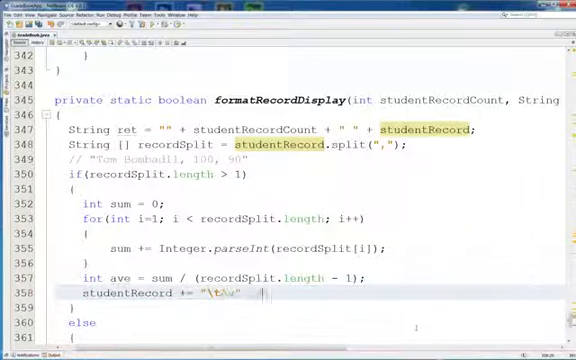
text(Average:)
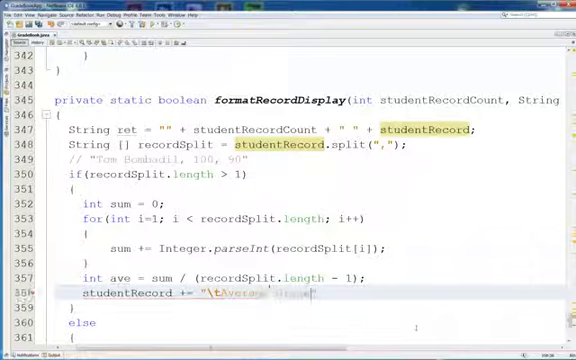
text(Average Grade:)
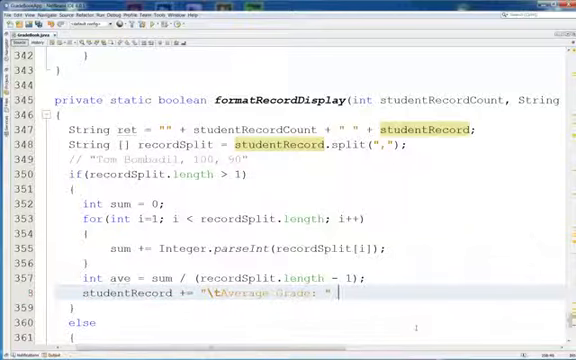
text(+ ave;)
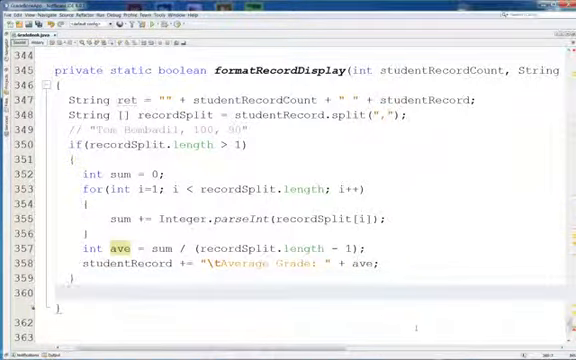
- End formatRecordDisplay with return studentRecord; and go back to the record-printing code
text(return studentRecord;)
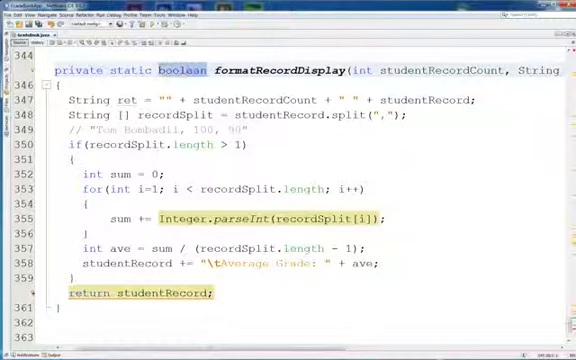
text(String)
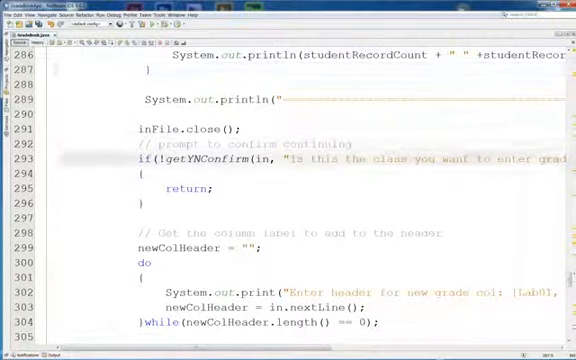
- Review the file-reading code and run the project so the gradebook menu appears in Output
scroll(up, 3)
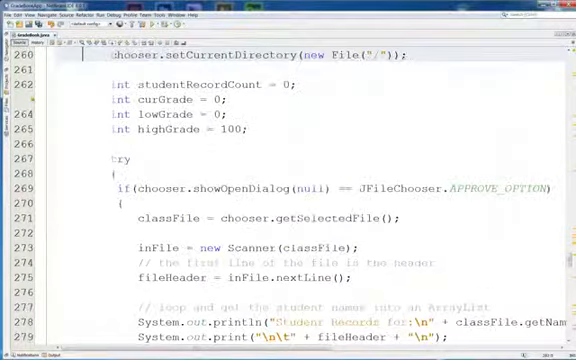
scroll(up, 3)
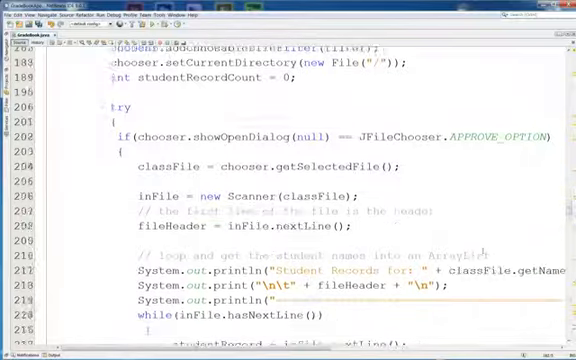
scroll(down, 3)
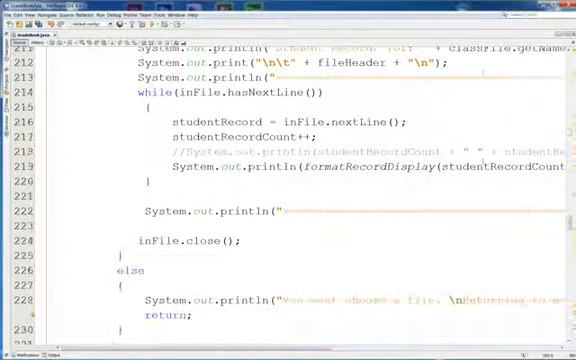
scroll(down, 3)
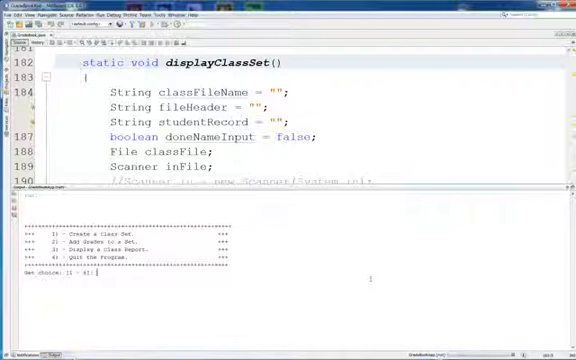
- Enter 3 at the gradebook menu, then return to the Integer.parseInt summing line
text(3)
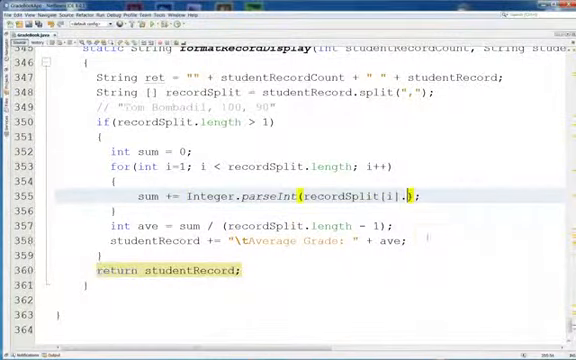
- Trim each recordSplit entry before parsing, via Integer.parseInt(recordSplit[i].trim())
text(.trim())
text(System.out.println("");)
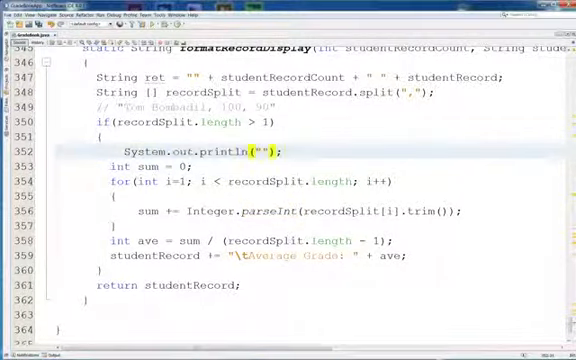
- Print recordSplit inside the record-length check and rerun the gradebook to its menu
text(recordSplit)
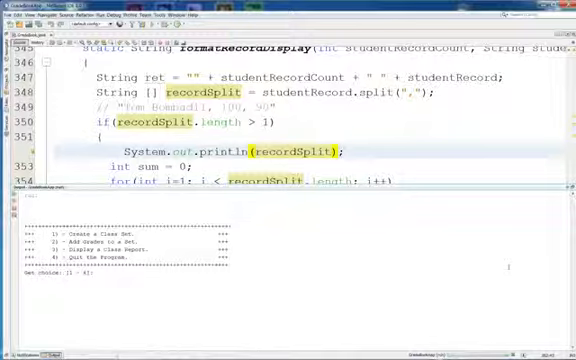
text(3)
text(// )
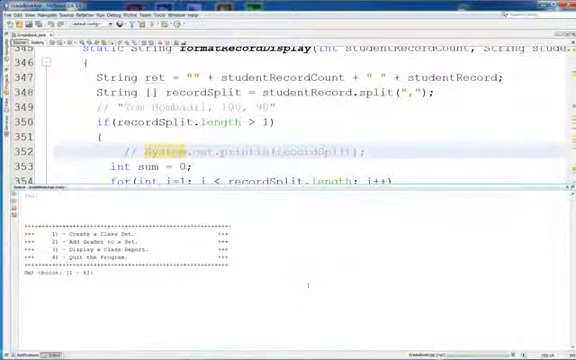
- Choose menu option 3 to exit, then dismiss the leftover dialog with OK
text(3)
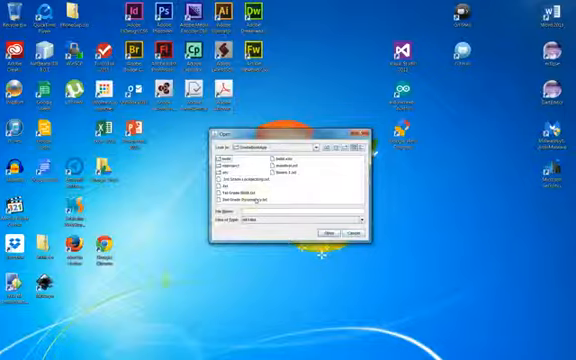
click(352, 232)
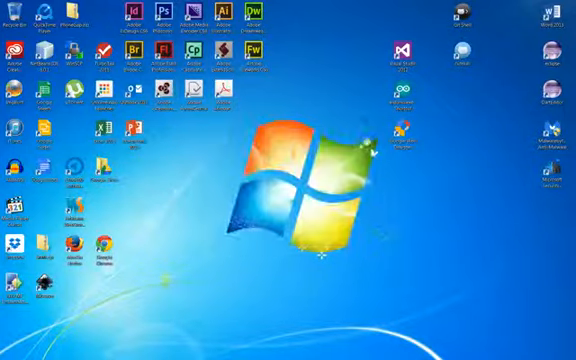